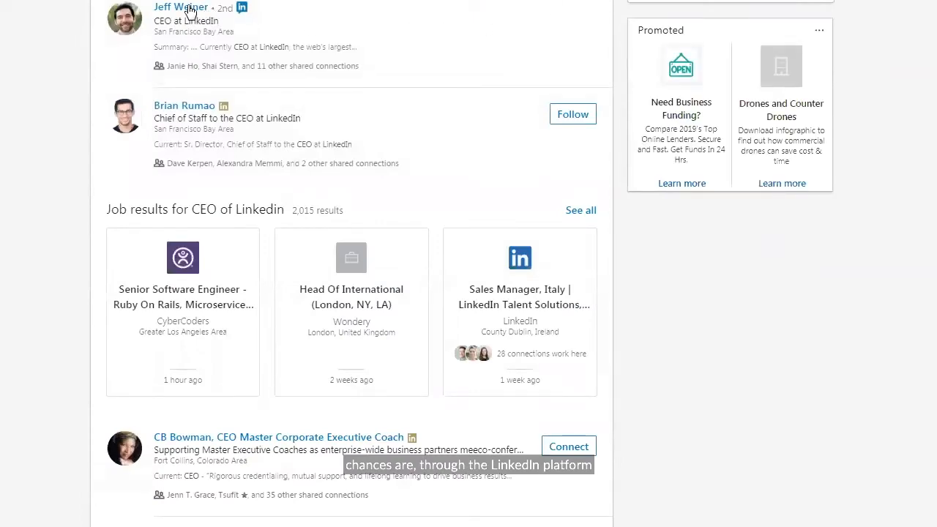
left_click(181, 7)
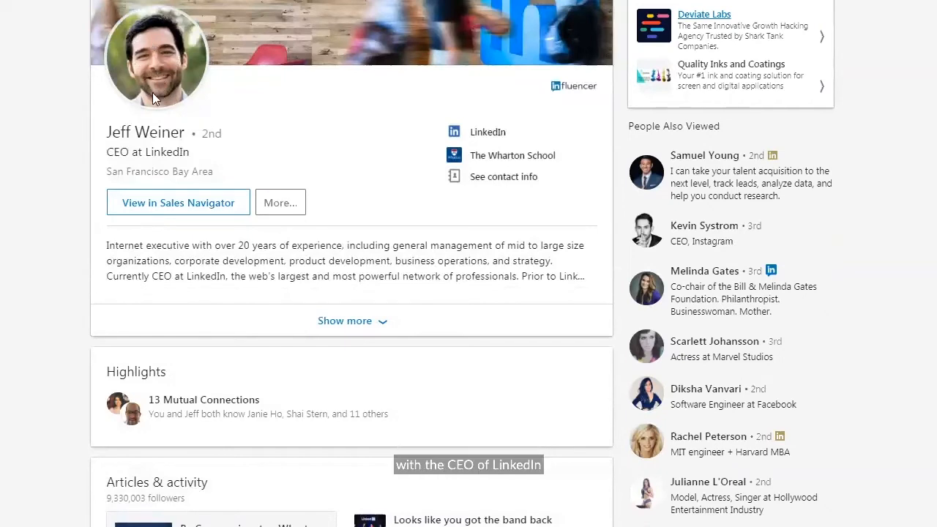
Glance down at Articles & activity, return to the top and show Jeff Weiner's contact info
scroll("down", 3)
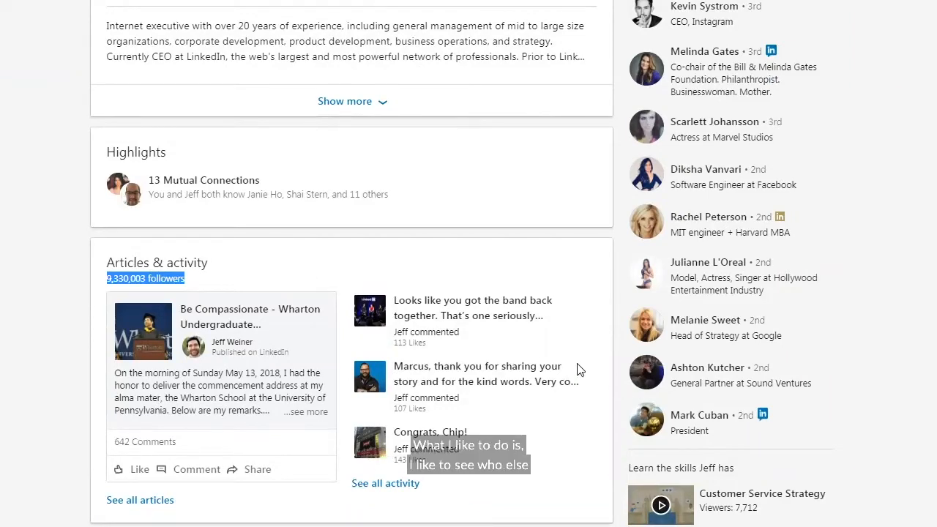
scroll("up", 3)
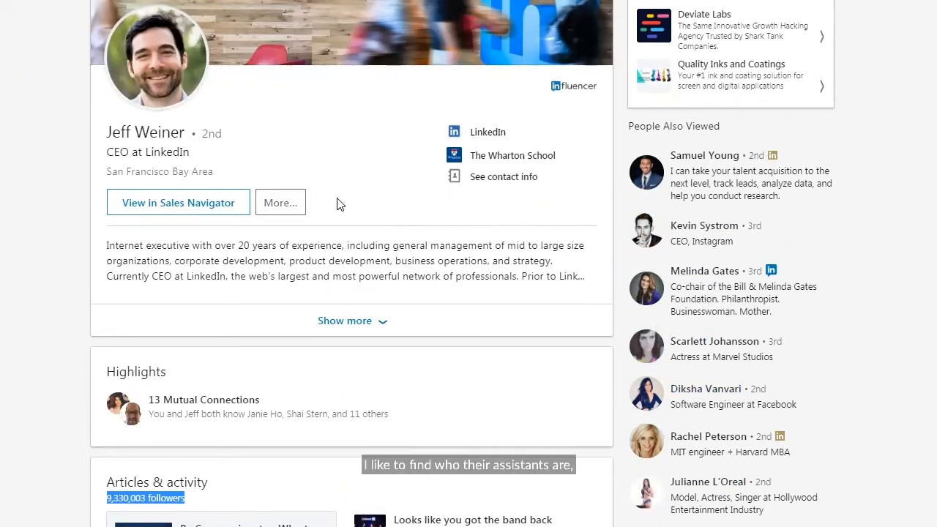
mouse_move(422, 197)
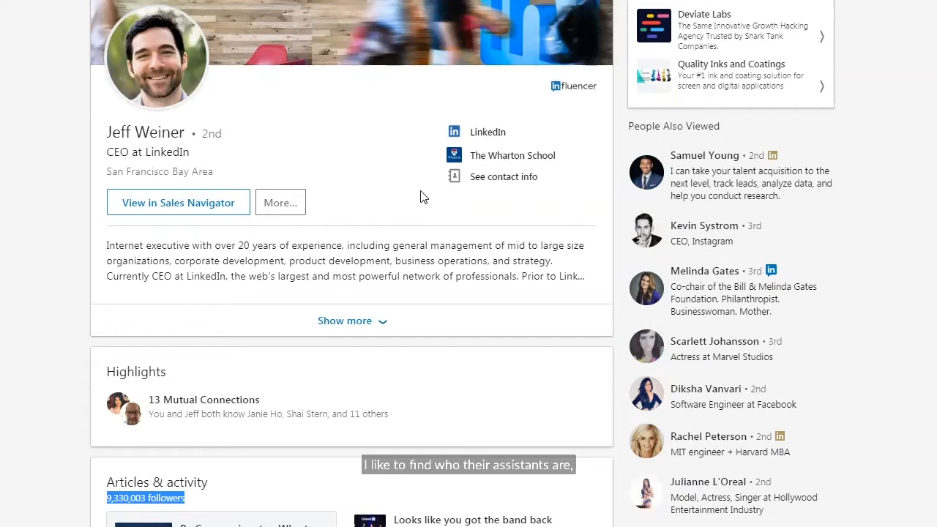
left_click(504, 175)
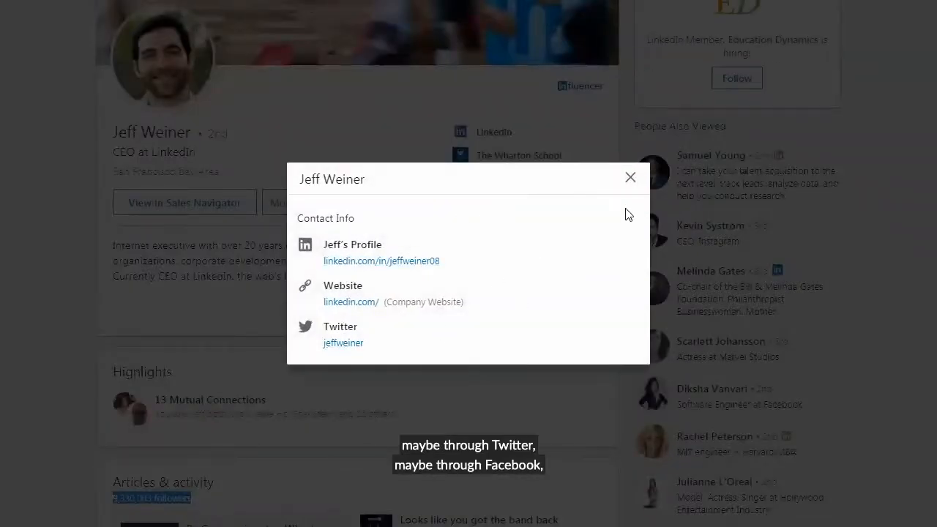
Close the Contact Info dialog after reviewing his profile URL, website and Twitter handle
left_click(629, 177)
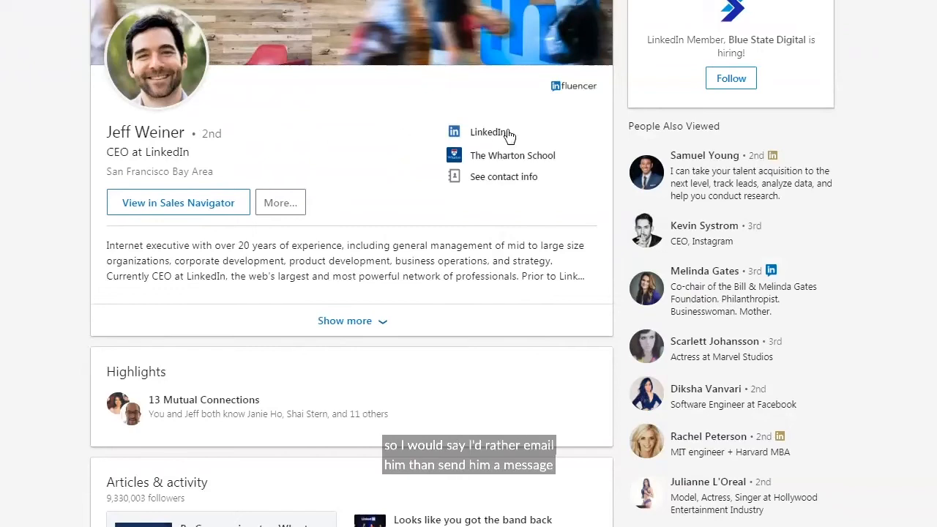
Scroll down through Experience, Education and Skills & Endorsements to Recommendations
scroll("down", 3)
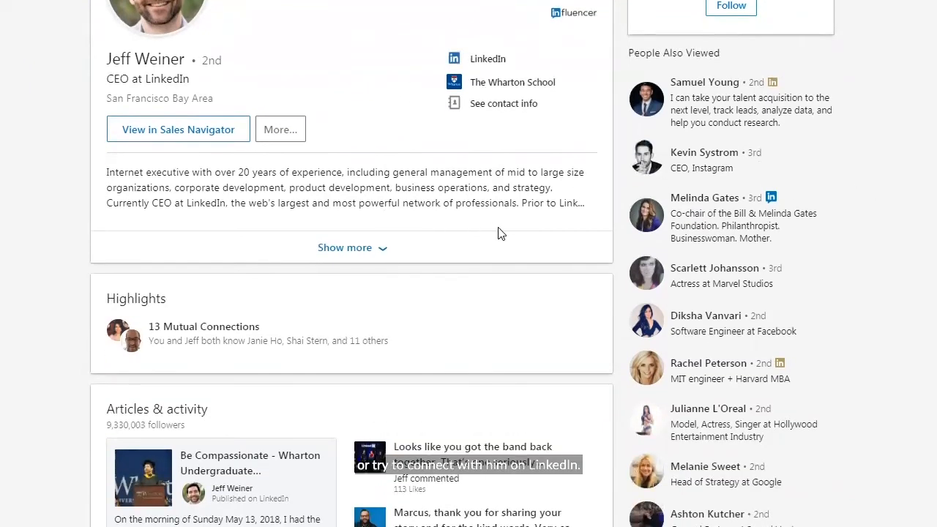
scroll("down", 3)
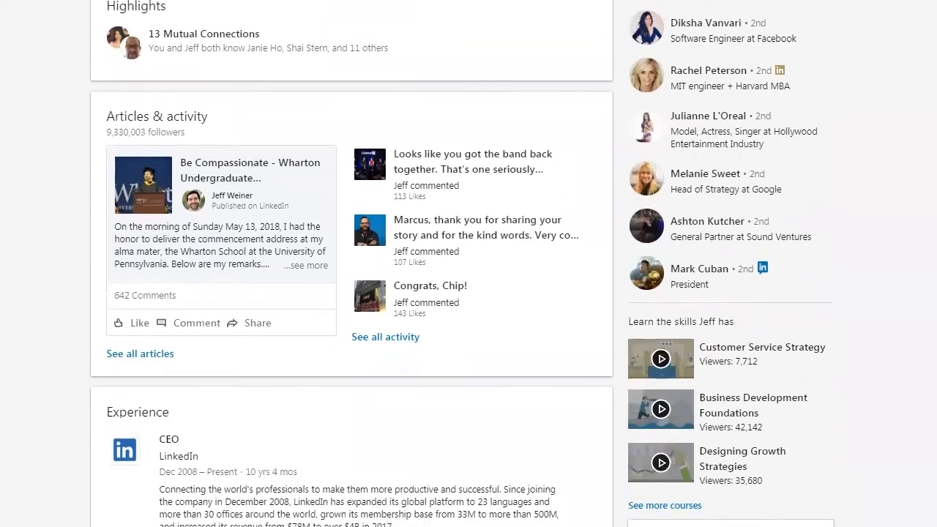
scroll("down", 3)
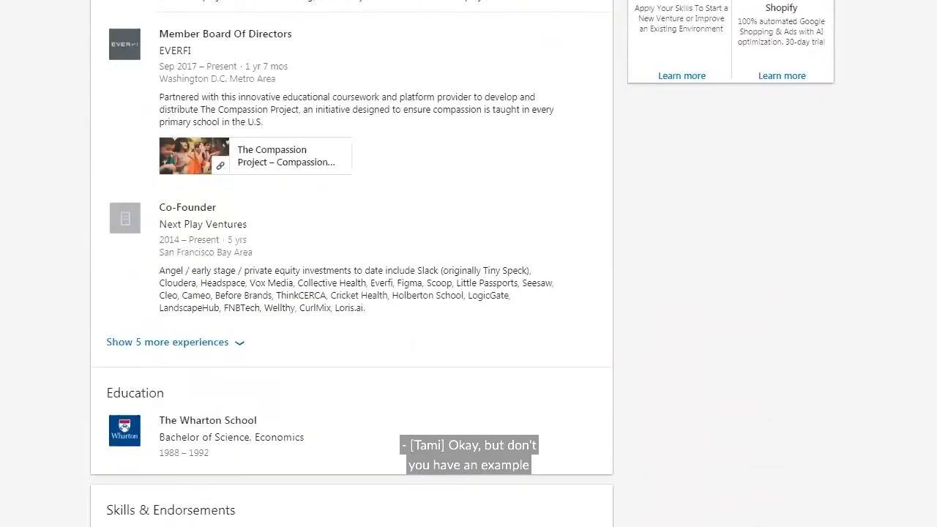
scroll("down", 3)
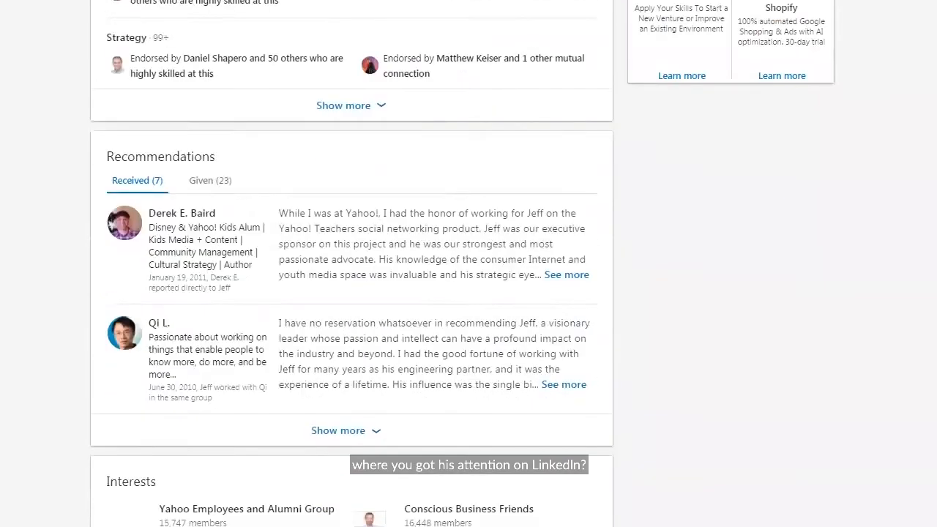